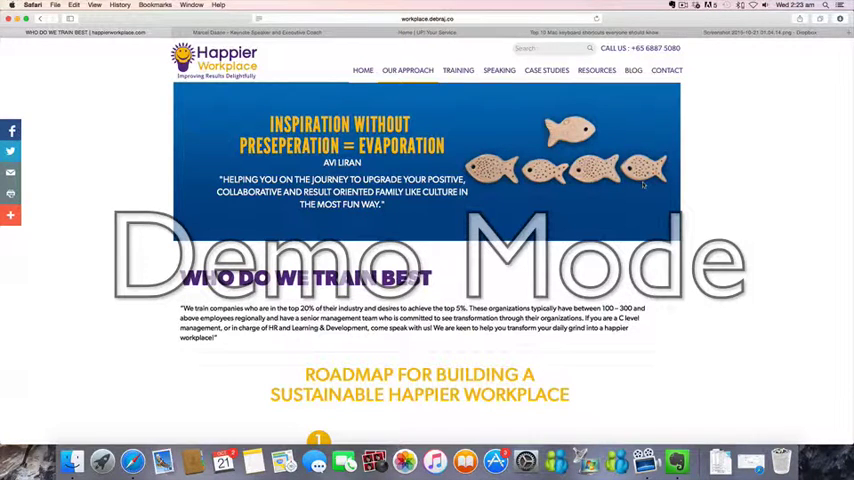
mouse_move(836, 212)
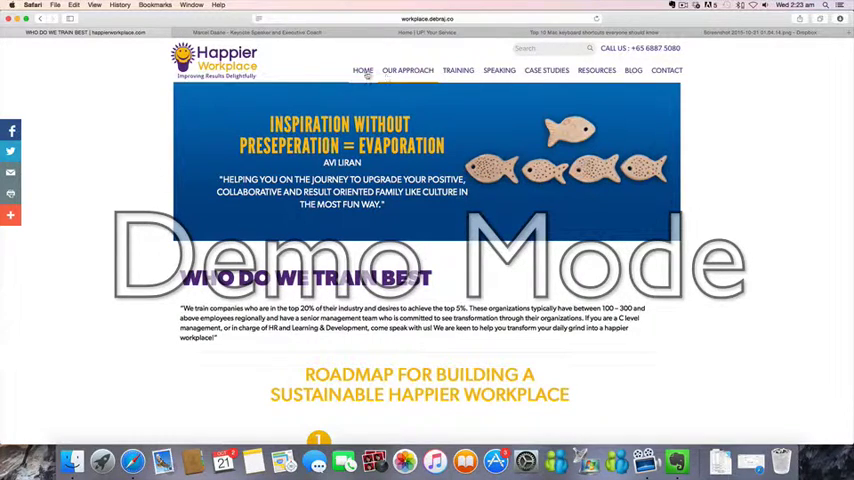
Step: Switch to the '2nd Revisions on Happier Workplace' note and open its newsletter sign-up reference in Safari
click(408, 70)
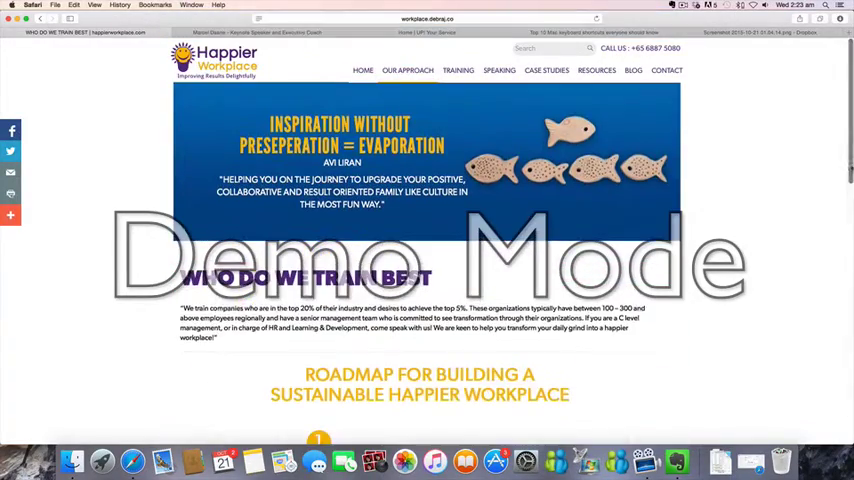
scroll(down, 3)
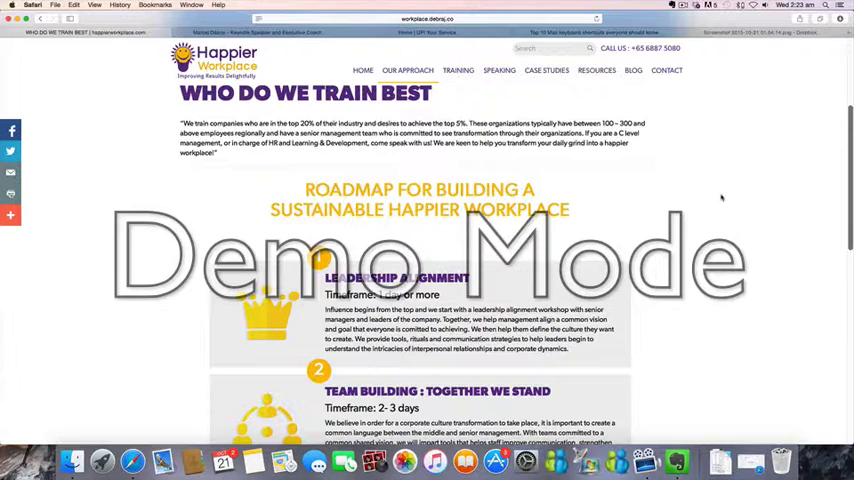
mouse_move(48, 244)
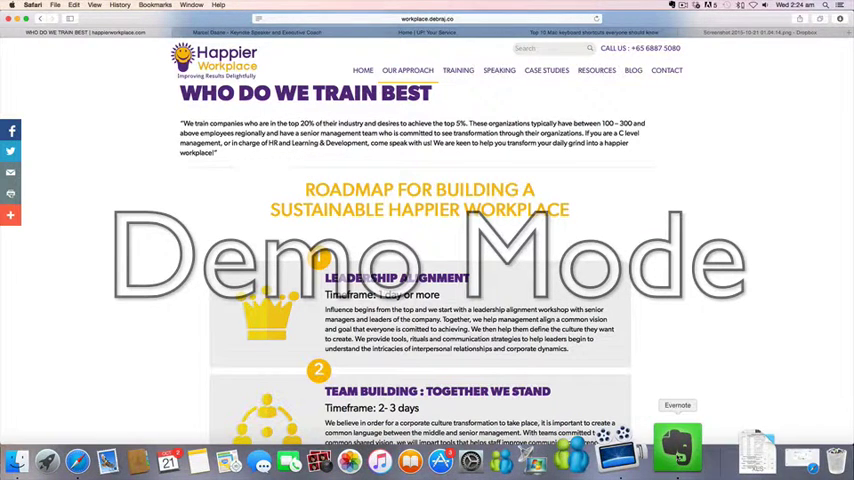
click(676, 460)
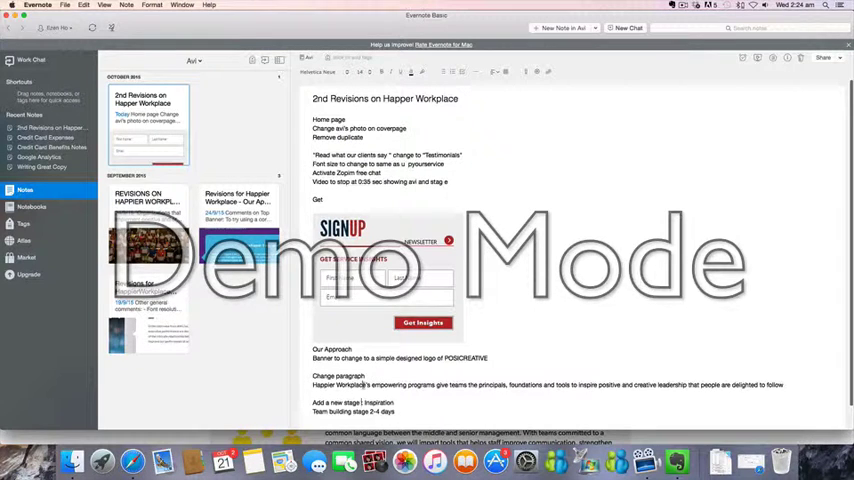
double_click(378, 402)
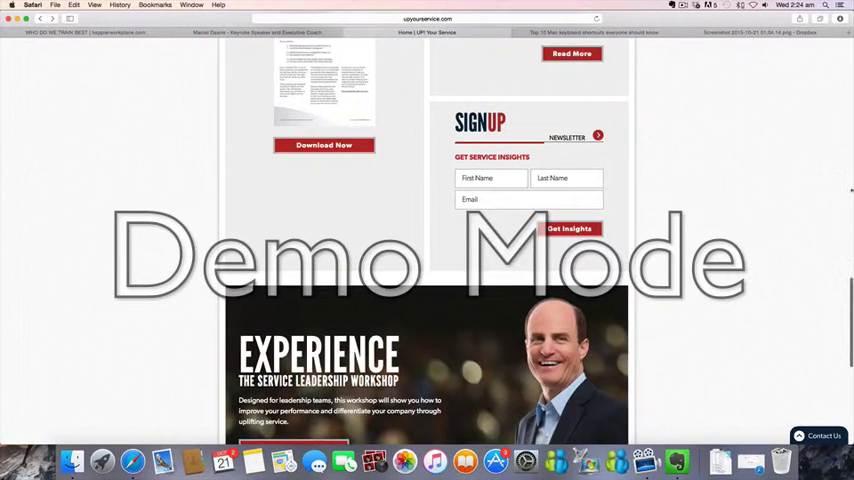
Step: Return to the Happier Workplace Training tab showing its fish banner and roadmap sections
scroll(up, 3)
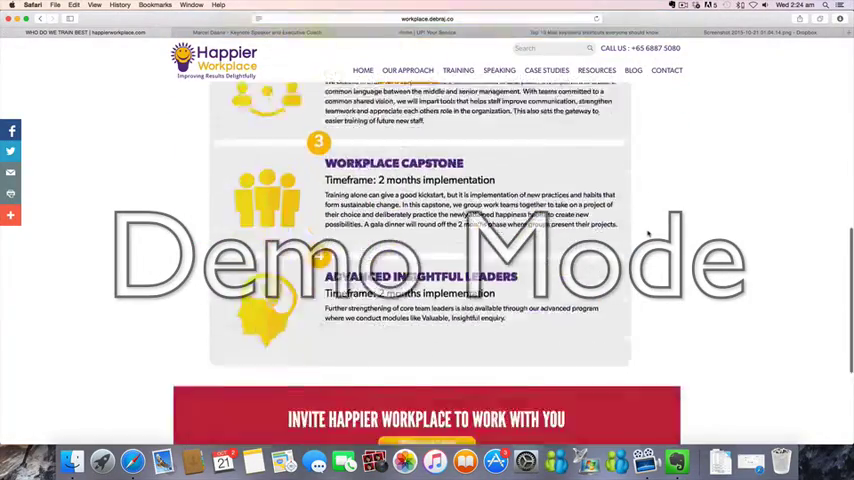
scroll(down, 3)
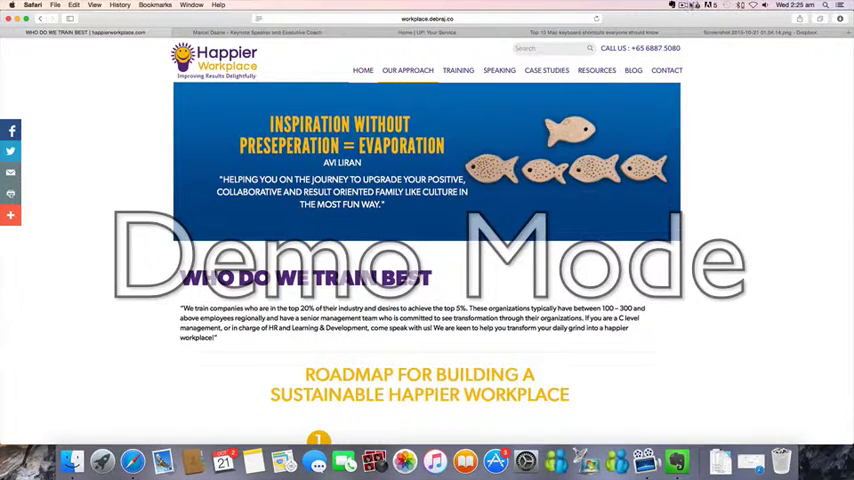
click(684, 6)
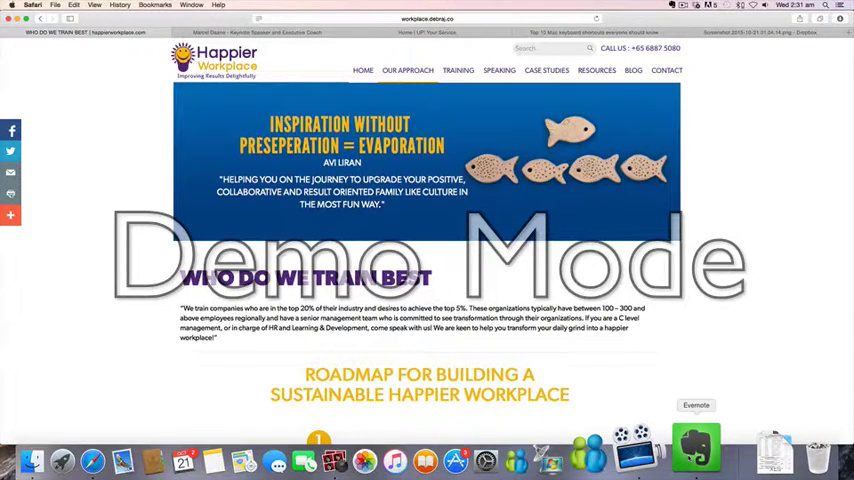
click(696, 460)
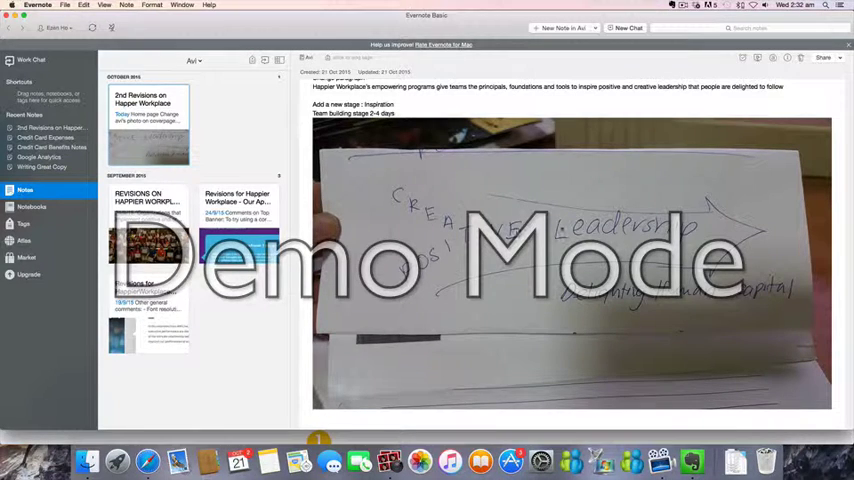
mouse_move(692, 448)
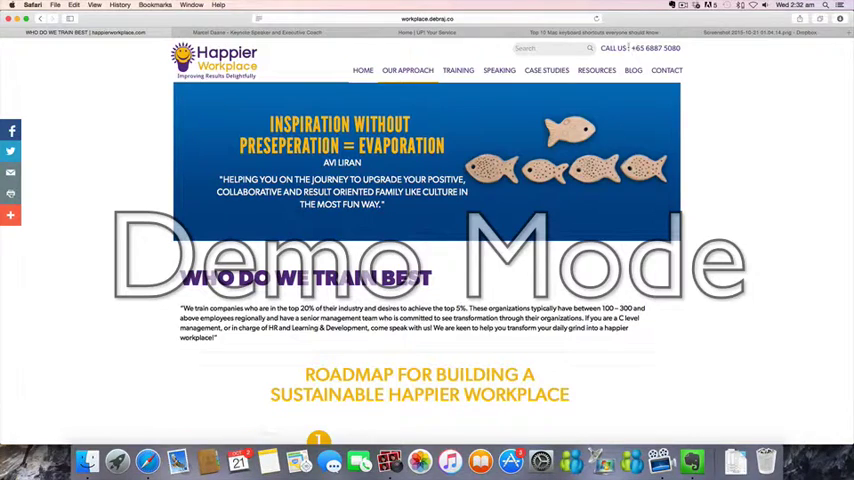
Step: View the Speaking page marked coming soon, scrolling through its sign-up and footer sections
click(684, 6)
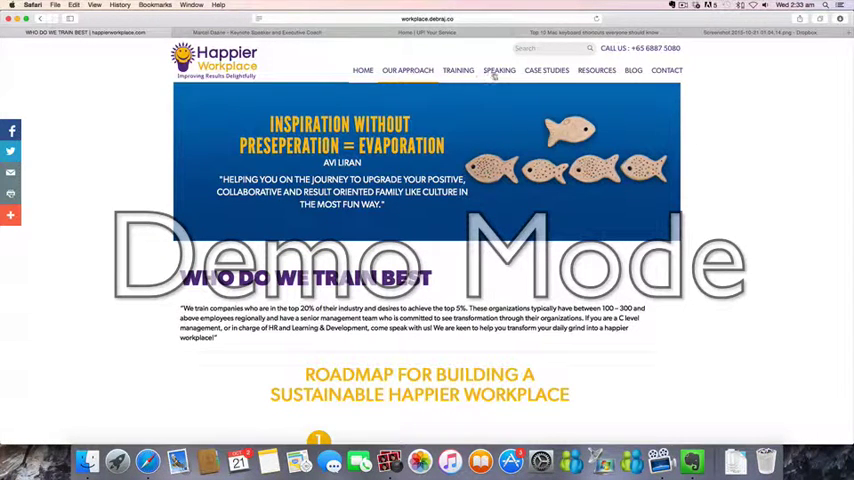
click(498, 70)
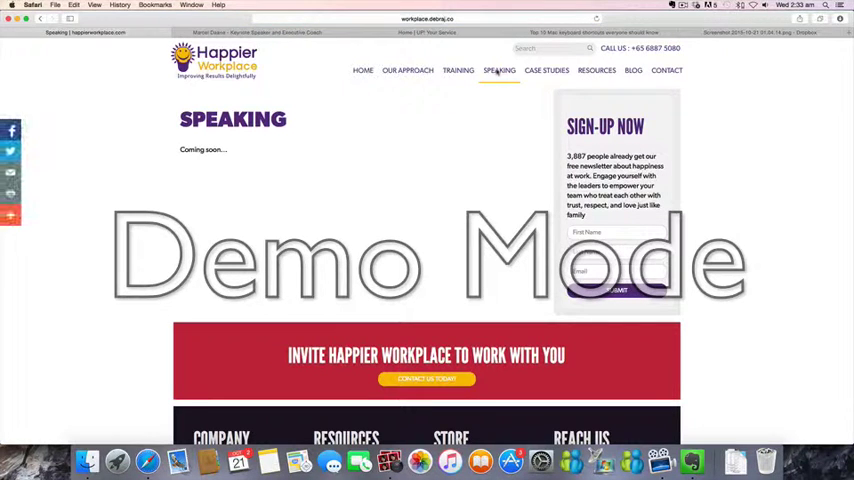
scroll(down, 3)
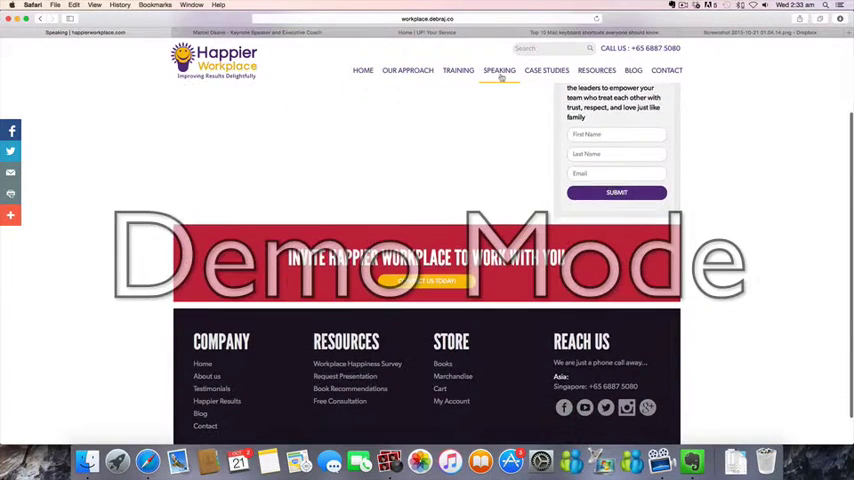
scroll(down, 3)
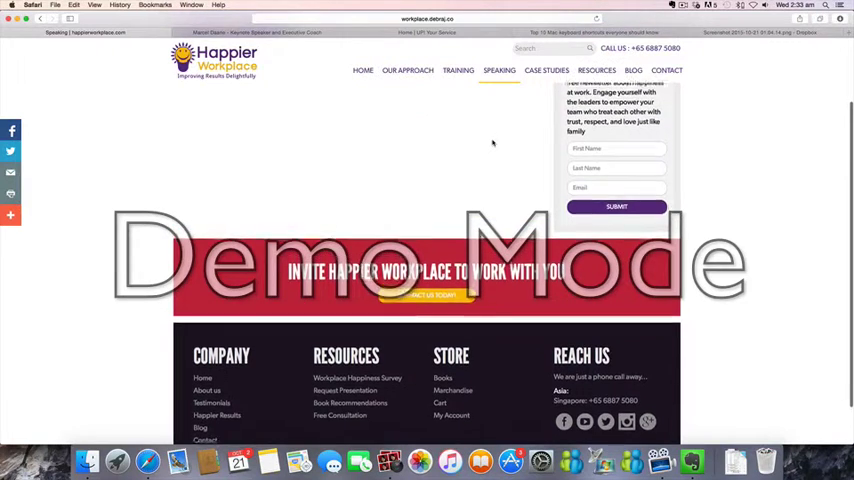
click(500, 70)
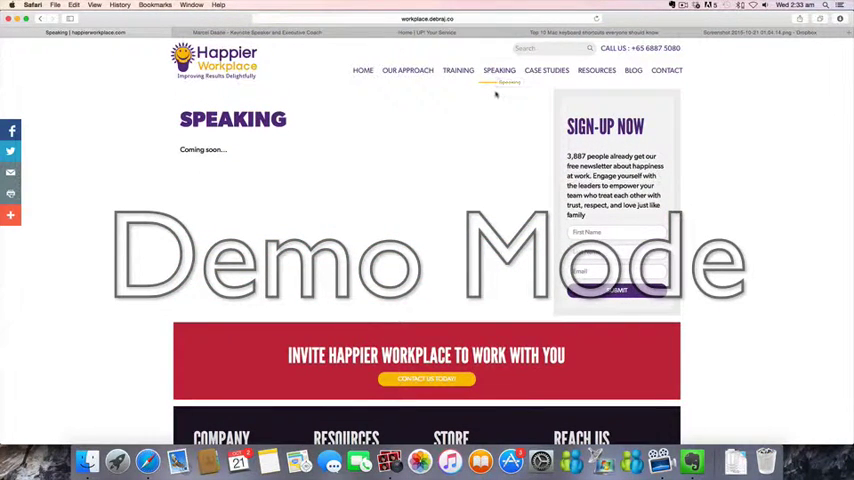
mouse_move(484, 110)
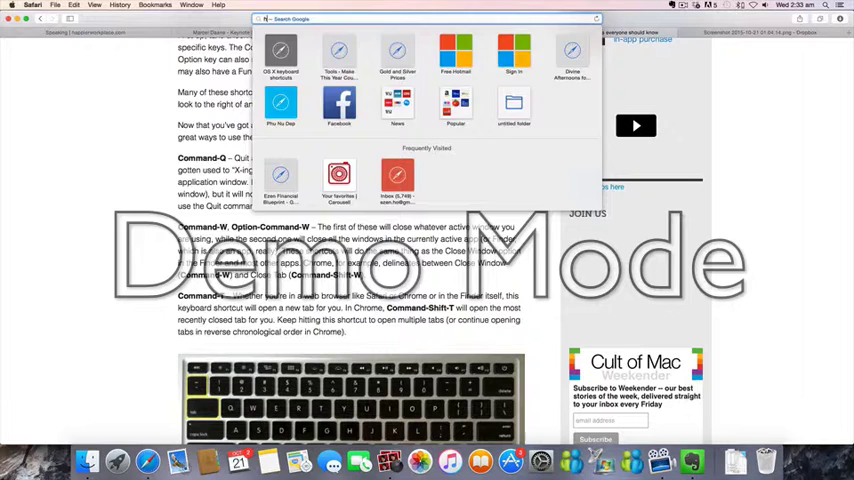
Step: Load the old Happier Workplace site from the address bar and show its testimonials submenu
text(hap)
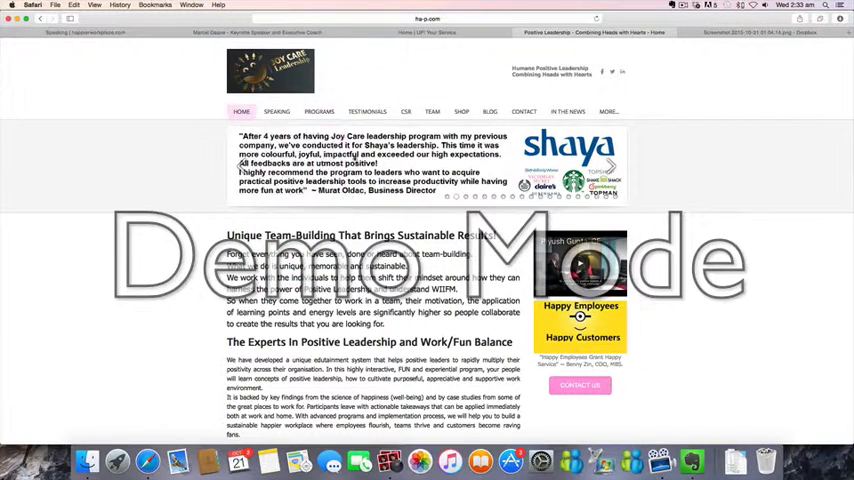
click(276, 112)
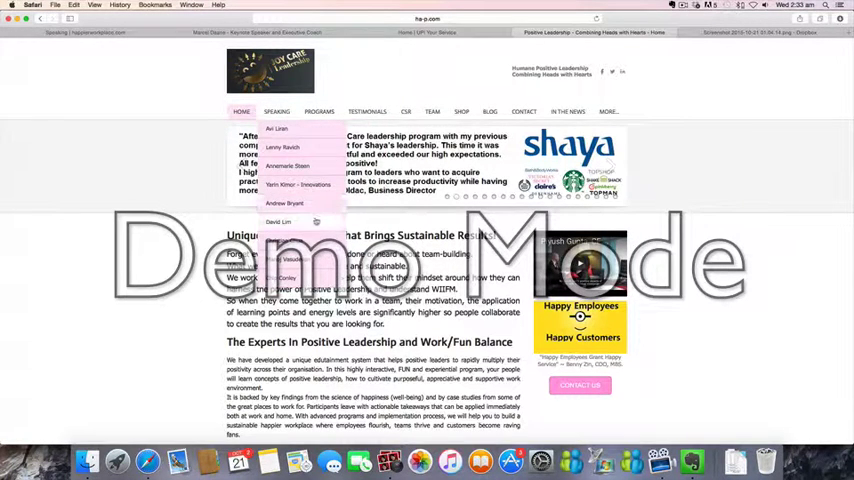